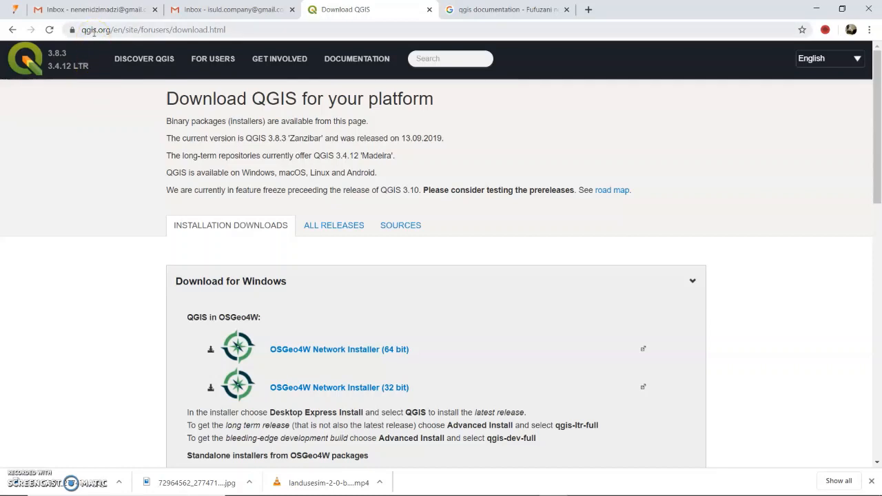
mouse_move(240, 200)
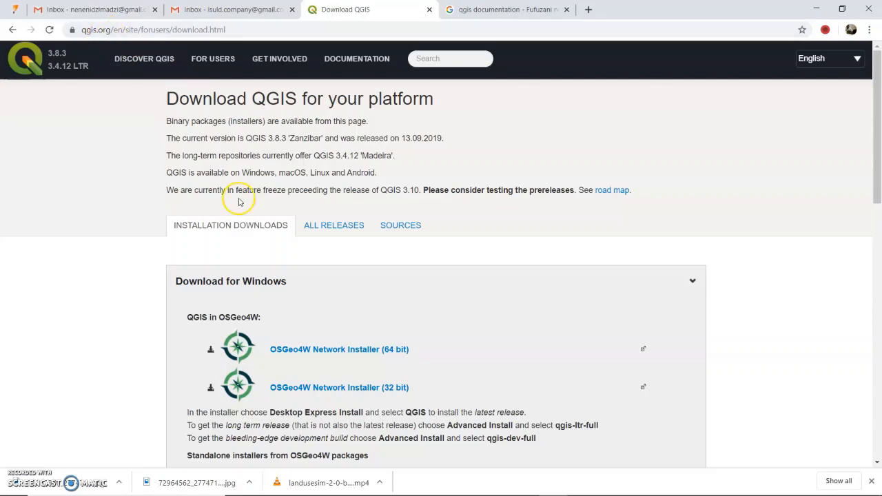
- Scroll the QGIS download page to the Windows standalone installers for versions 3.8 and 3.4
scroll("down", 3)
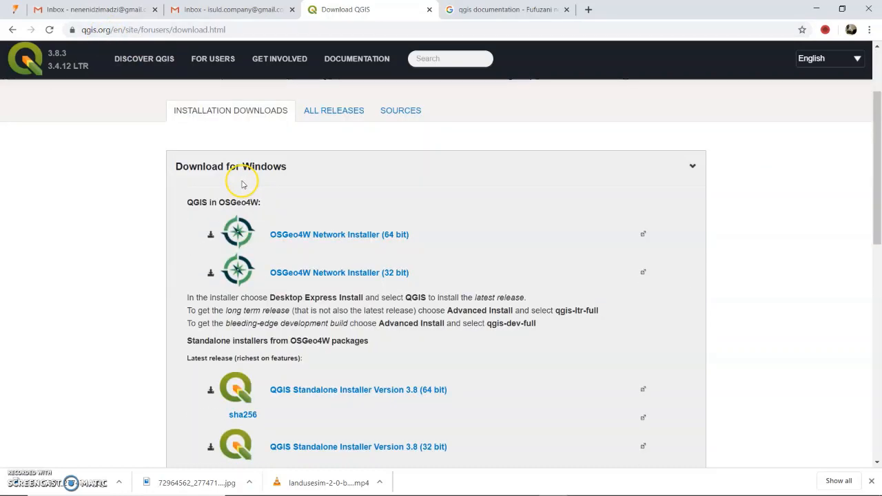
scroll("down", 3)
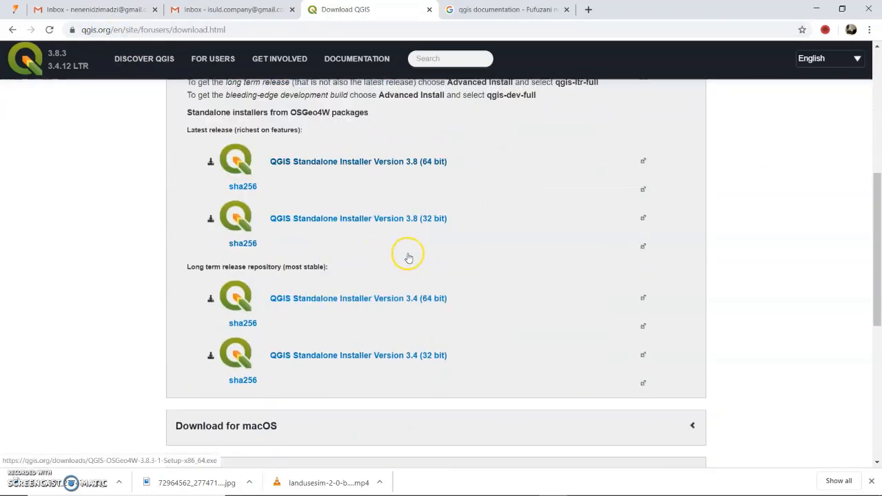
scroll("up", 3)
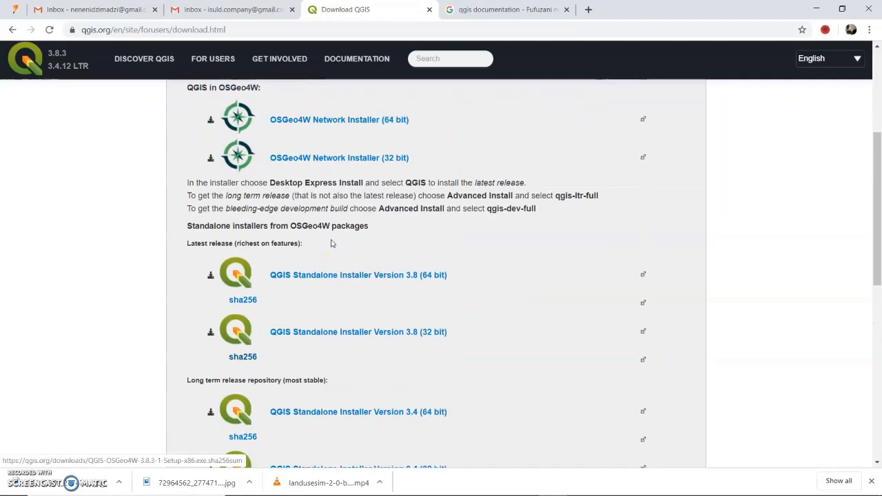
mouse_move(338, 237)
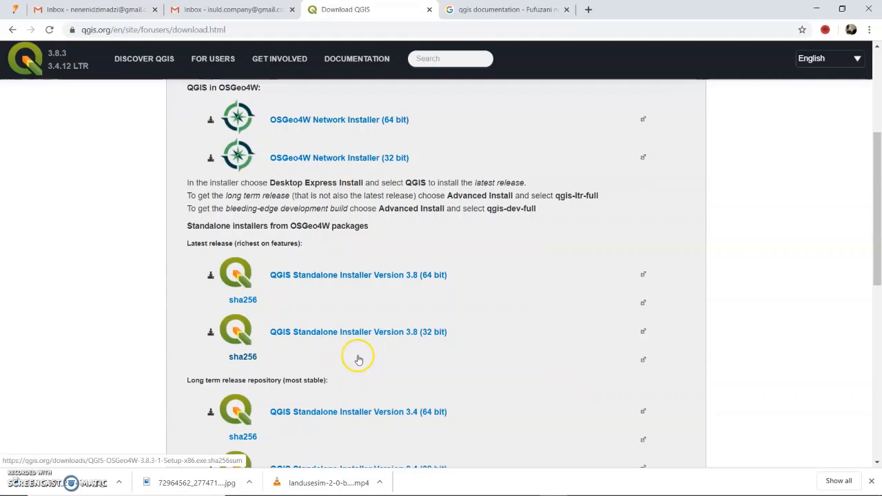
mouse_move(122, 234)
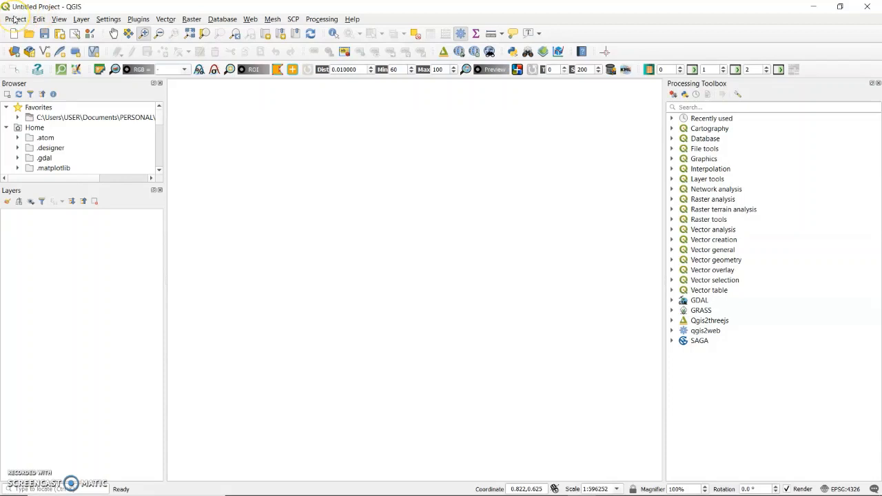
mouse_move(242, 12)
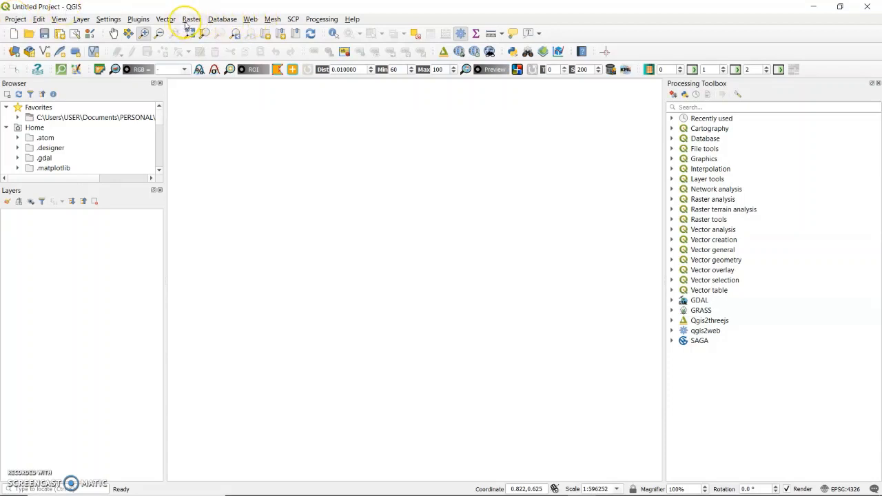
mouse_move(145, 33)
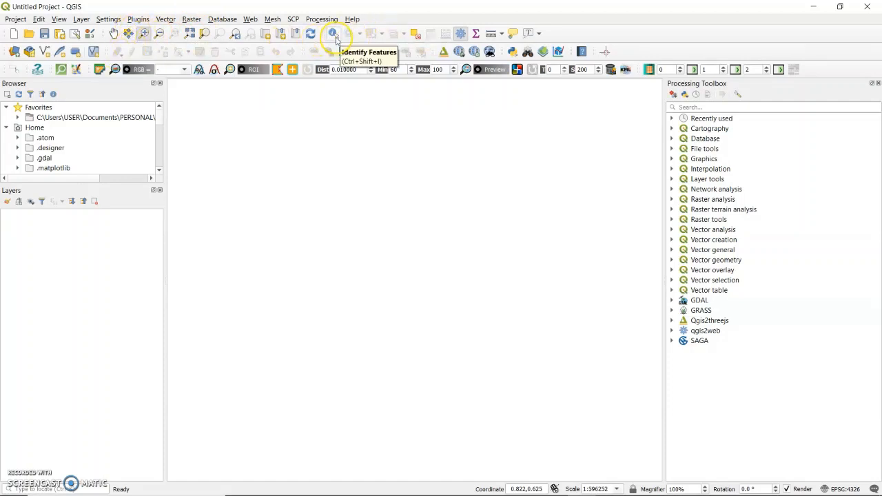
mouse_move(298, 40)
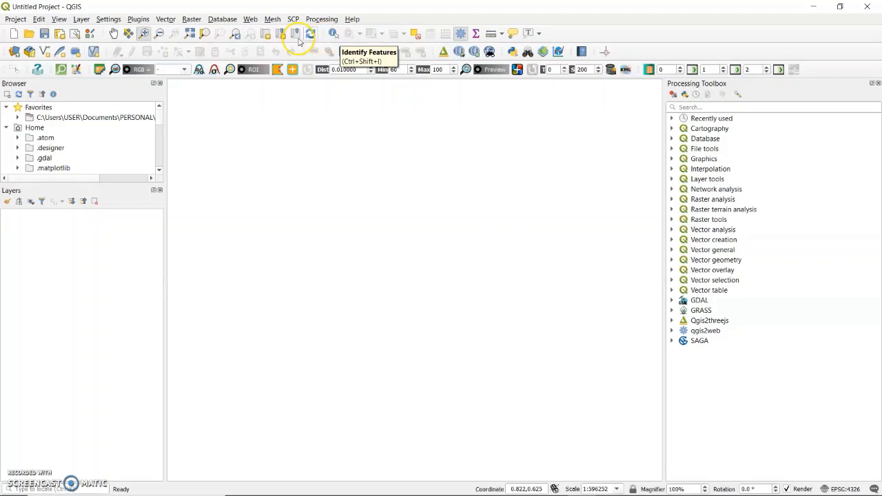
mouse_move(165, 19)
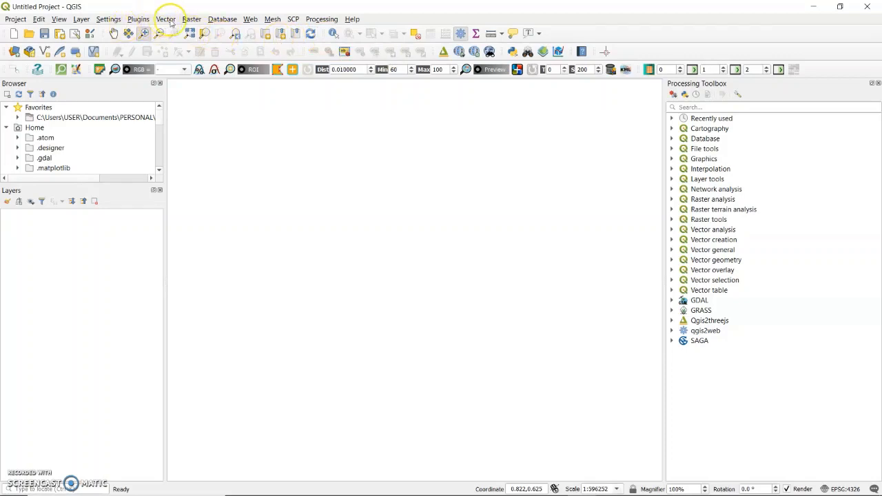
mouse_move(89, 105)
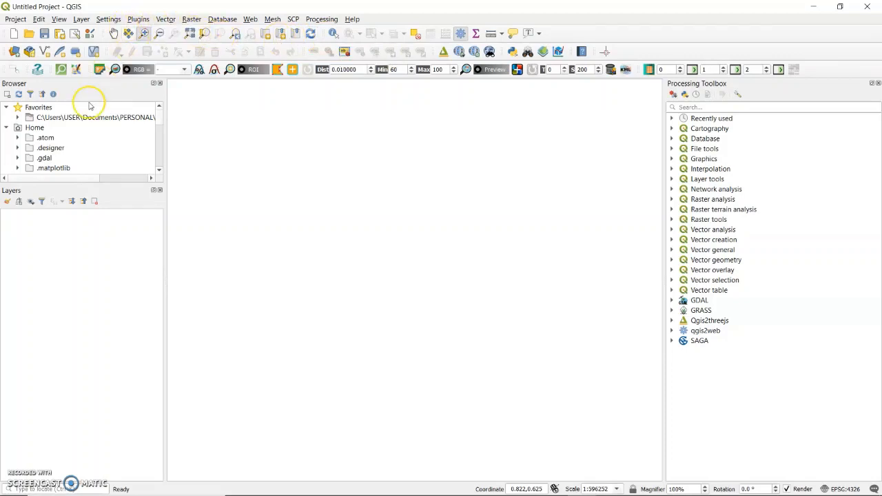
mouse_move(58, 237)
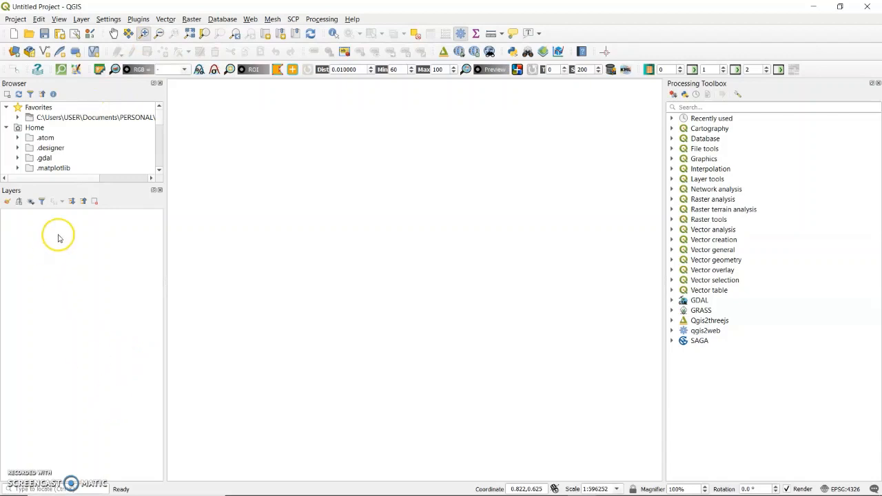
mouse_move(61, 221)
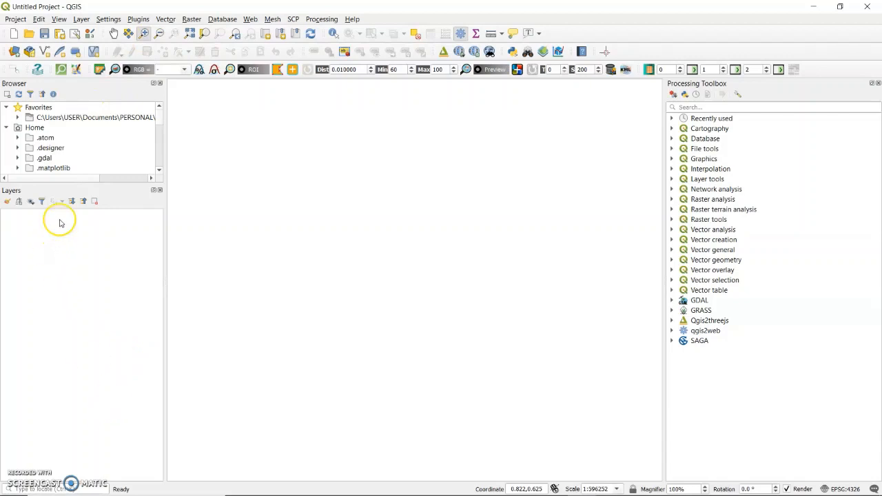
mouse_move(62, 211)
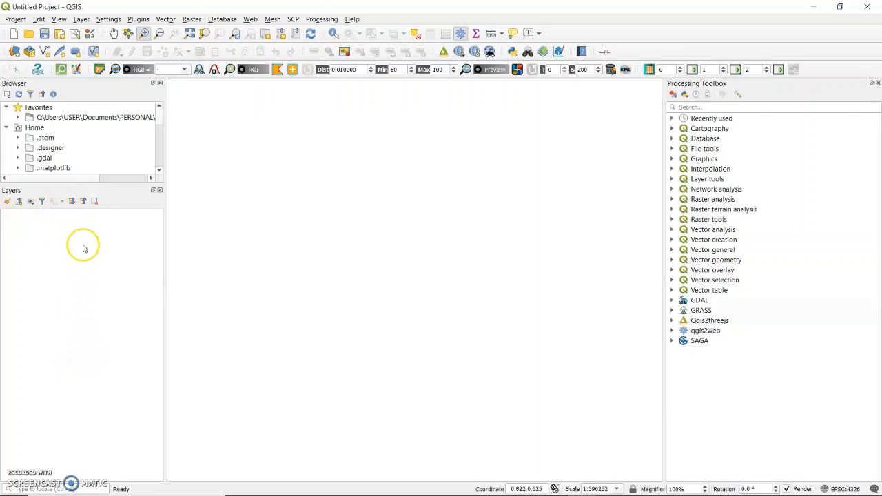
mouse_move(62, 138)
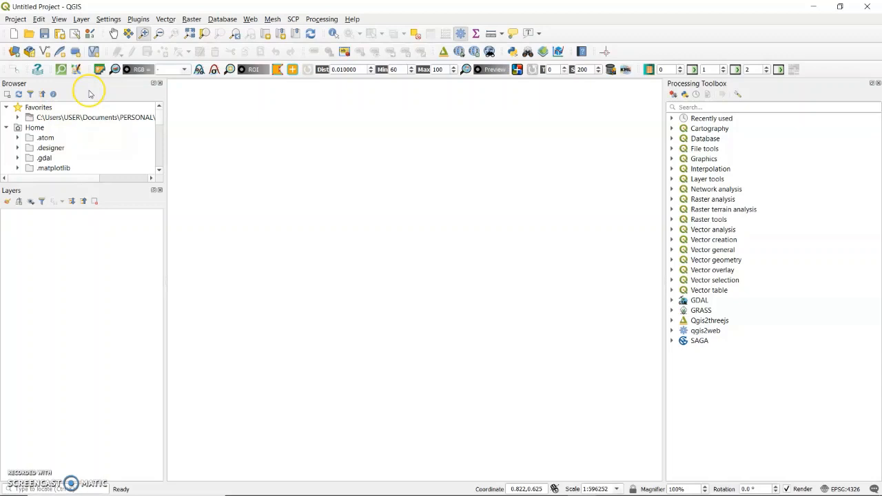
mouse_move(99, 124)
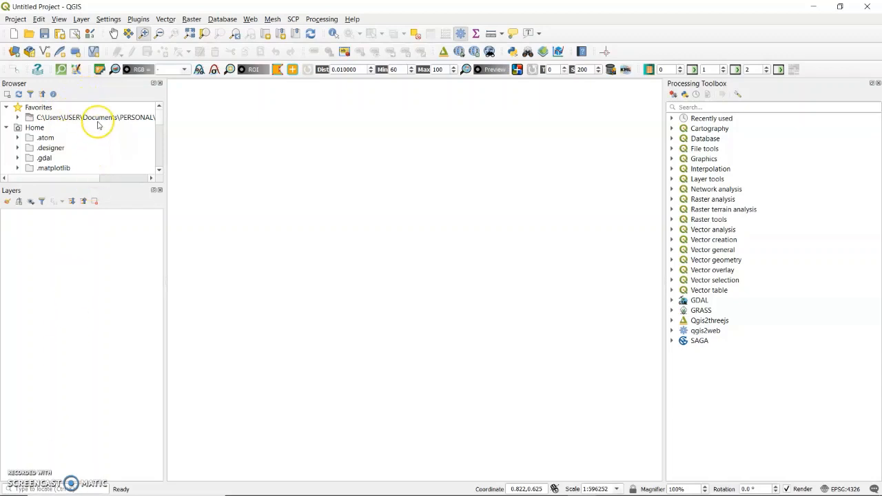
mouse_move(99, 138)
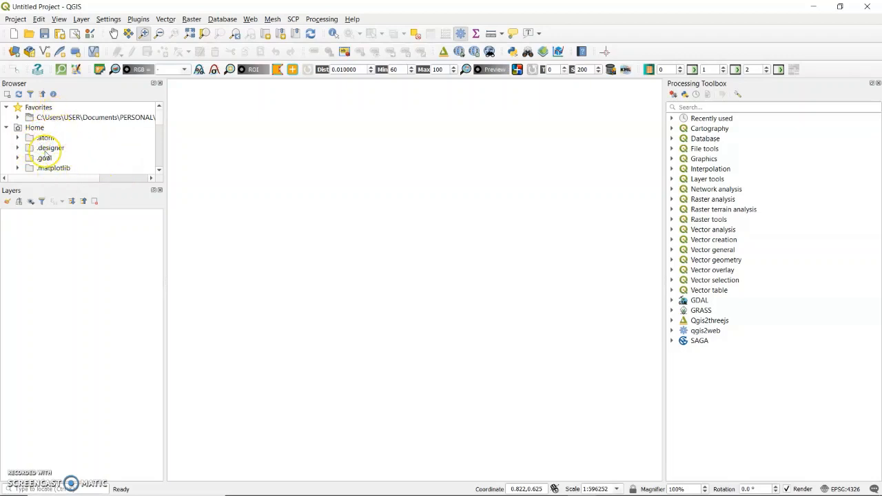
mouse_move(47, 128)
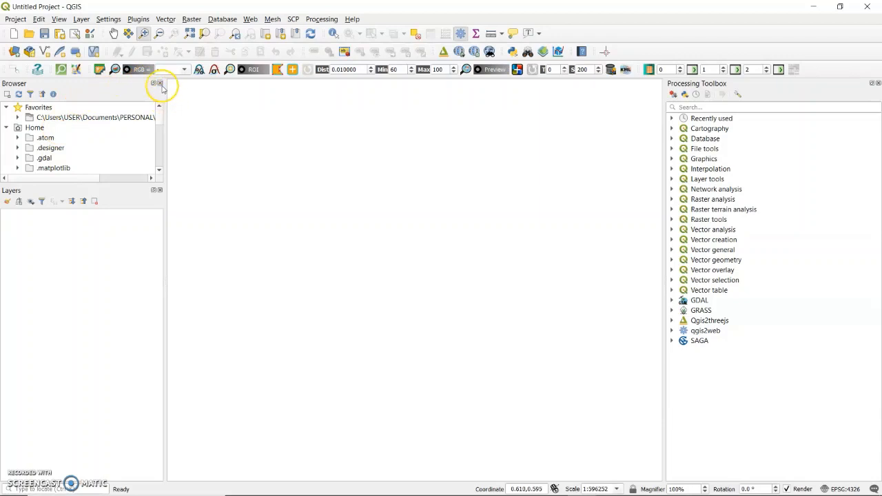
left_click(160, 83)
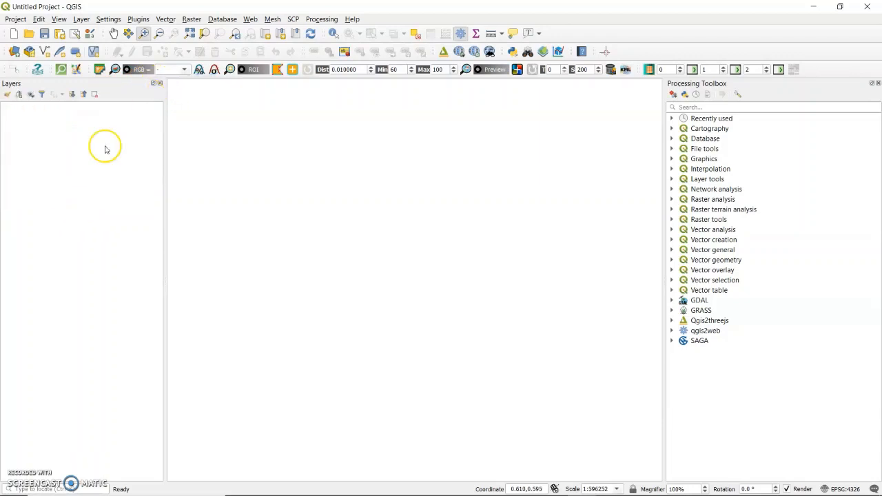
mouse_move(58, 19)
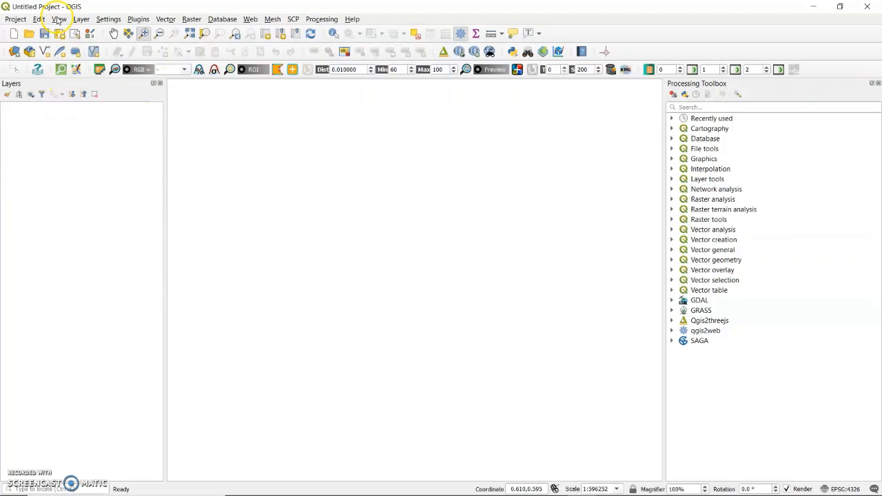
left_click(58, 20)
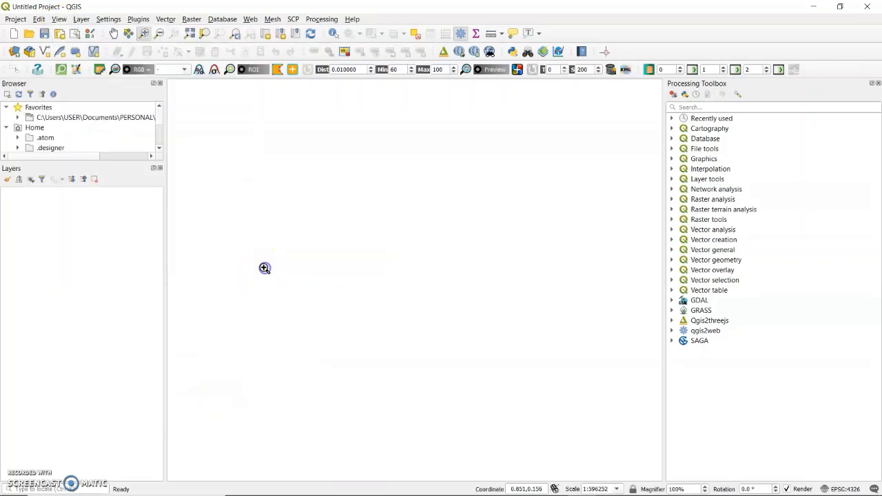
mouse_move(99, 171)
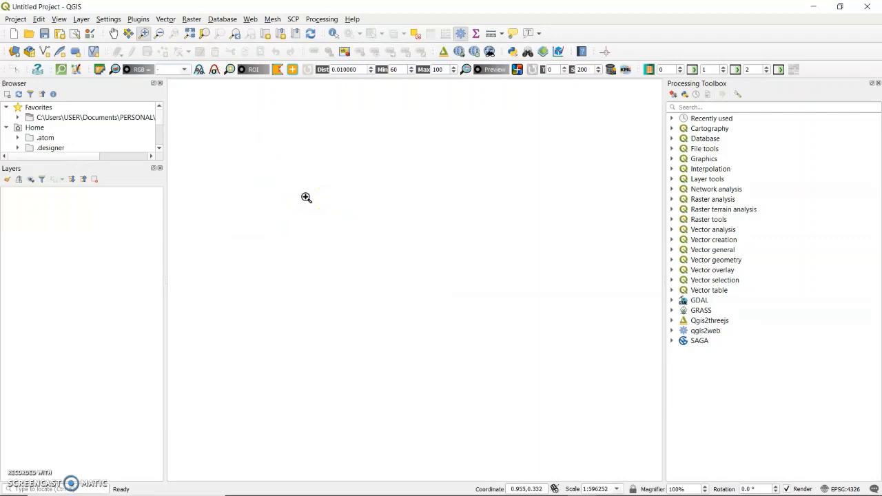
mouse_move(818, 82)
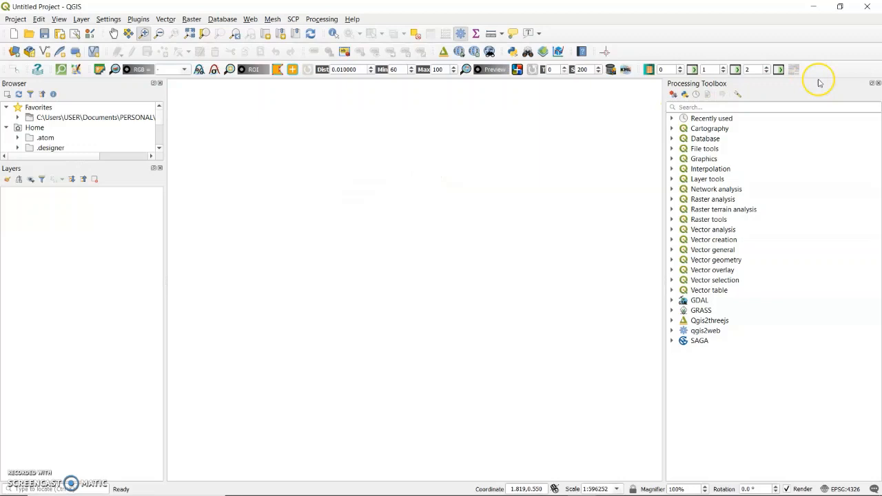
left_click(876, 83)
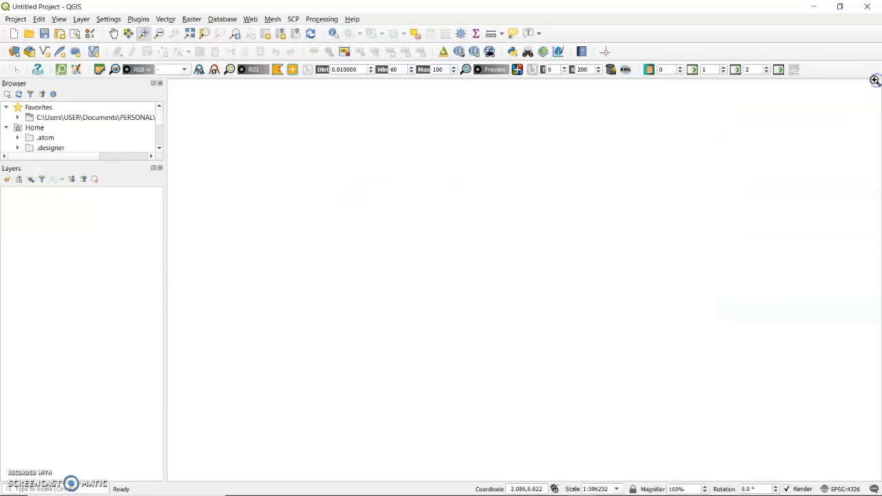
left_click(321, 19)
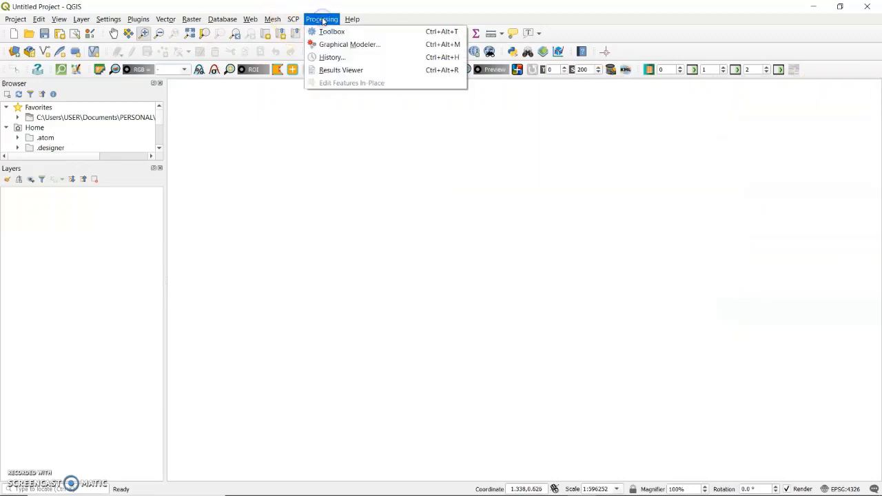
left_click(331, 30)
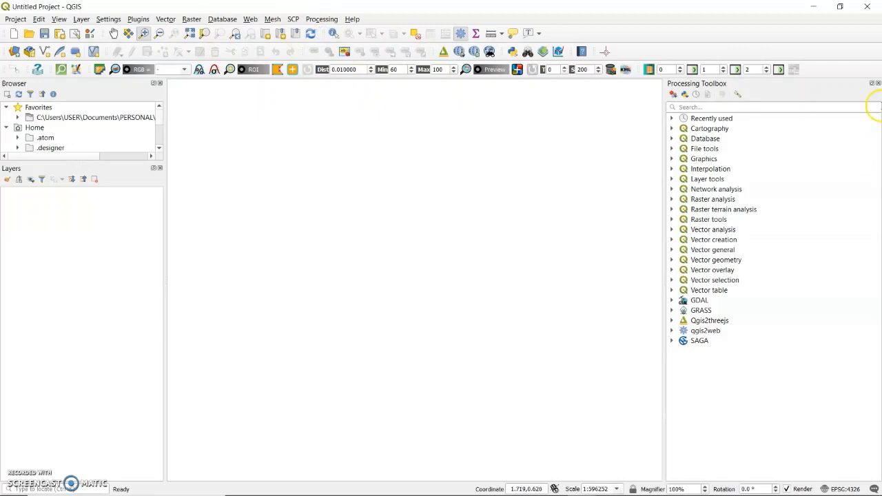
mouse_move(796, 177)
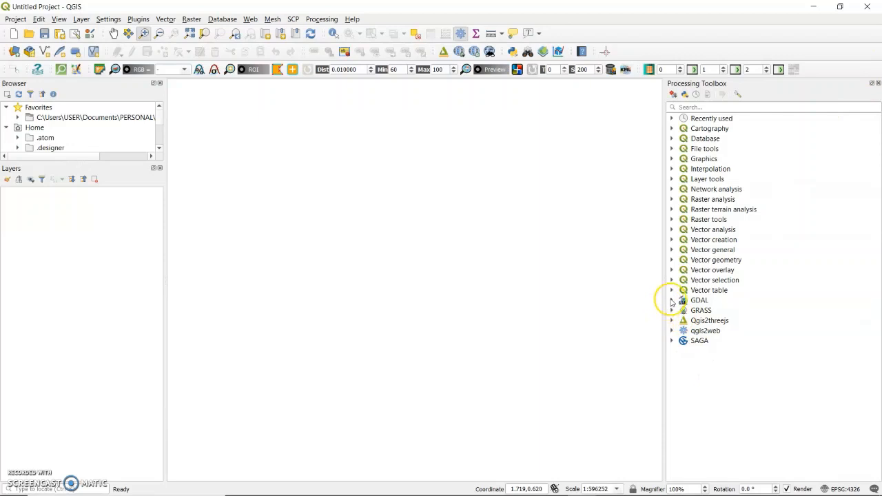
- Expand the GDAL and GRASS algorithm groups to browse them, then close the Processing Toolbox
left_click(672, 301)
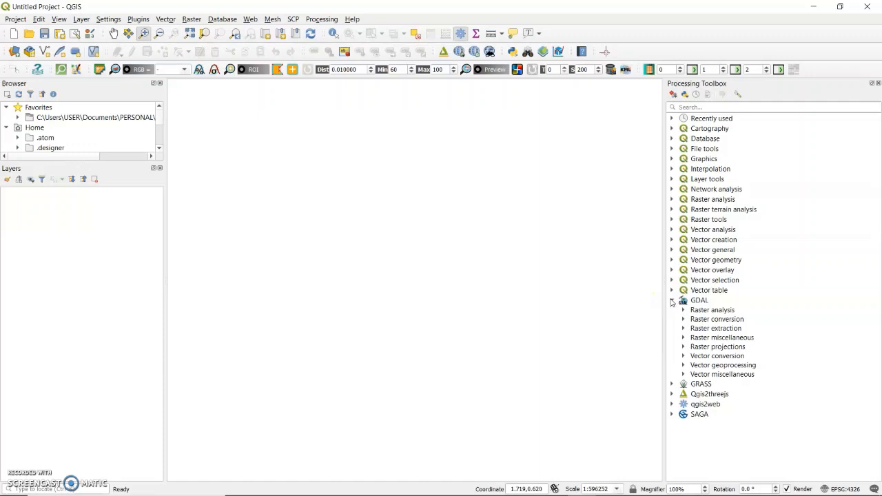
left_click(672, 300)
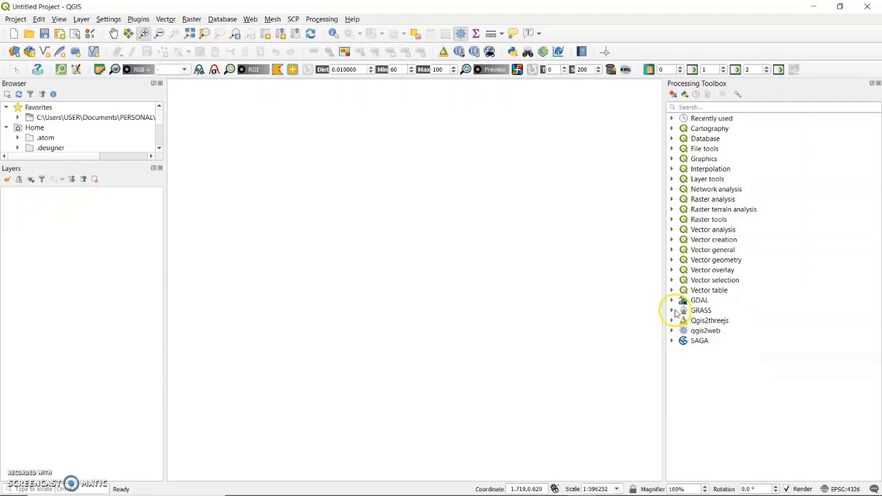
mouse_move(674, 302)
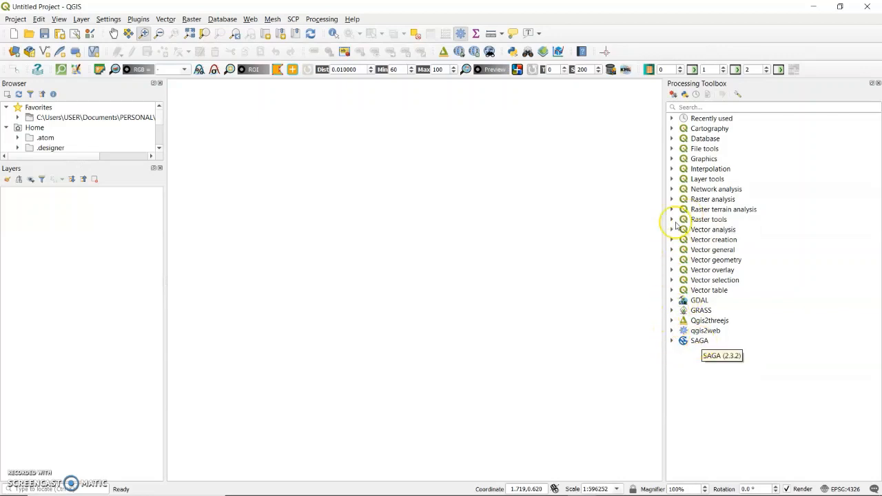
left_click(672, 310)
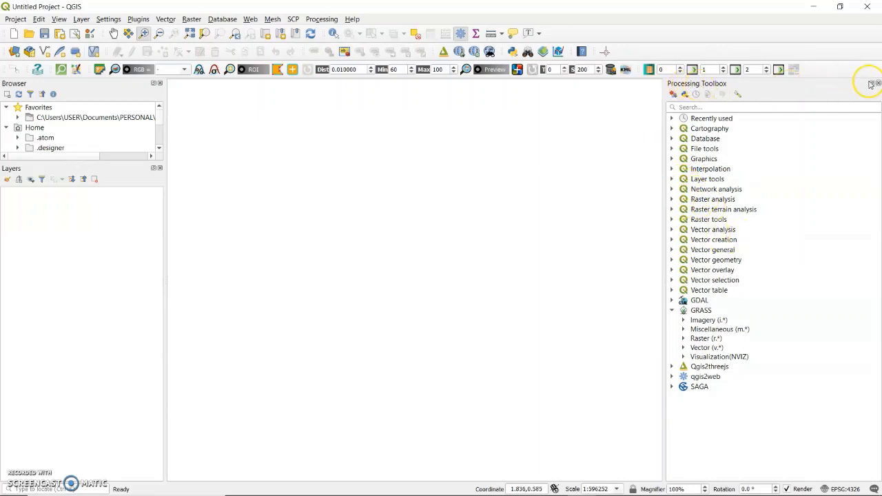
left_click(876, 83)
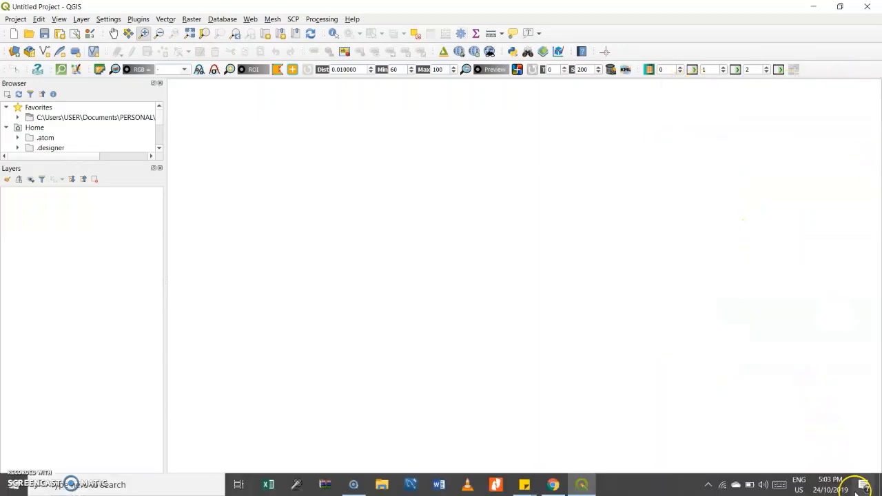